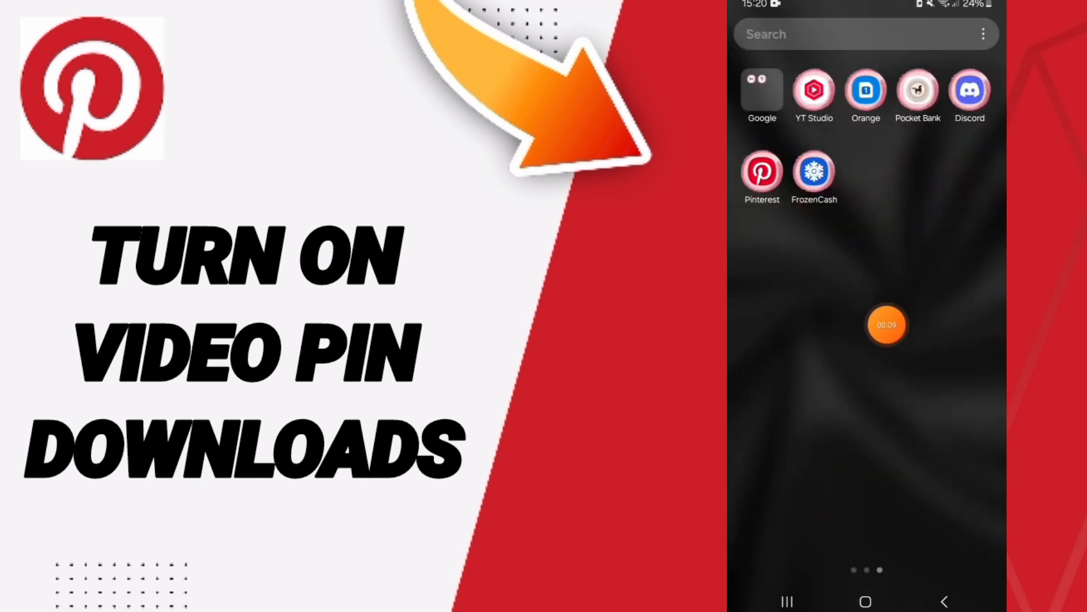
Step: Launch Pinterest from the home screen so its home feed of Pins shows
{"action": "left_click", "coordinate": [762, 171]}
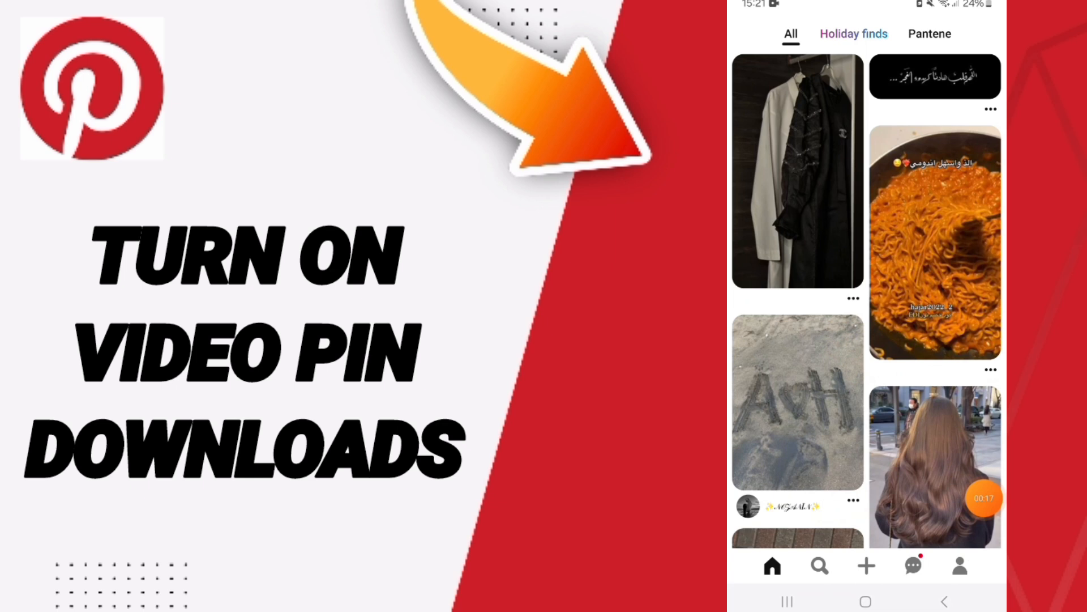
Step: Reach Social permissions via the profile and account settings, scrolled to Downloads
{"action": "left_click", "coordinate": [960, 565]}
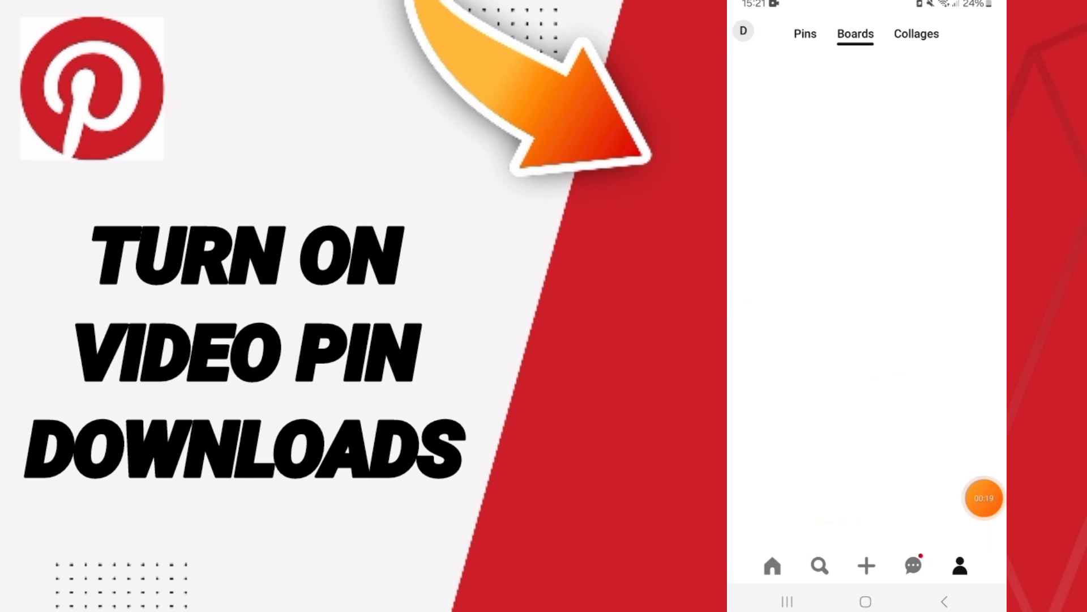
{"action": "left_click", "coordinate": [856, 32]}
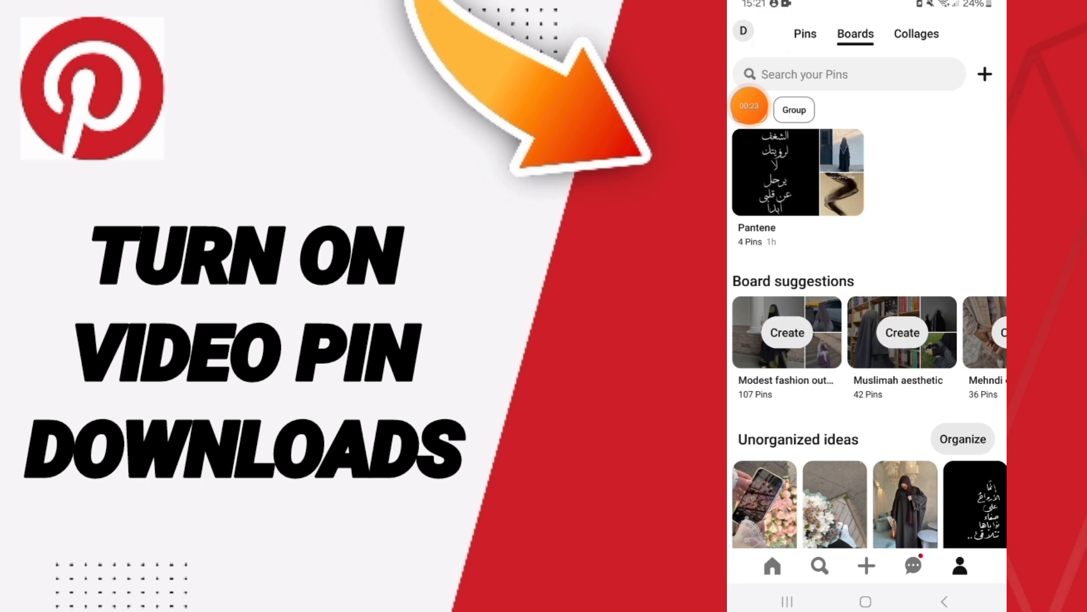
{"action": "left_click", "coordinate": [960, 565]}
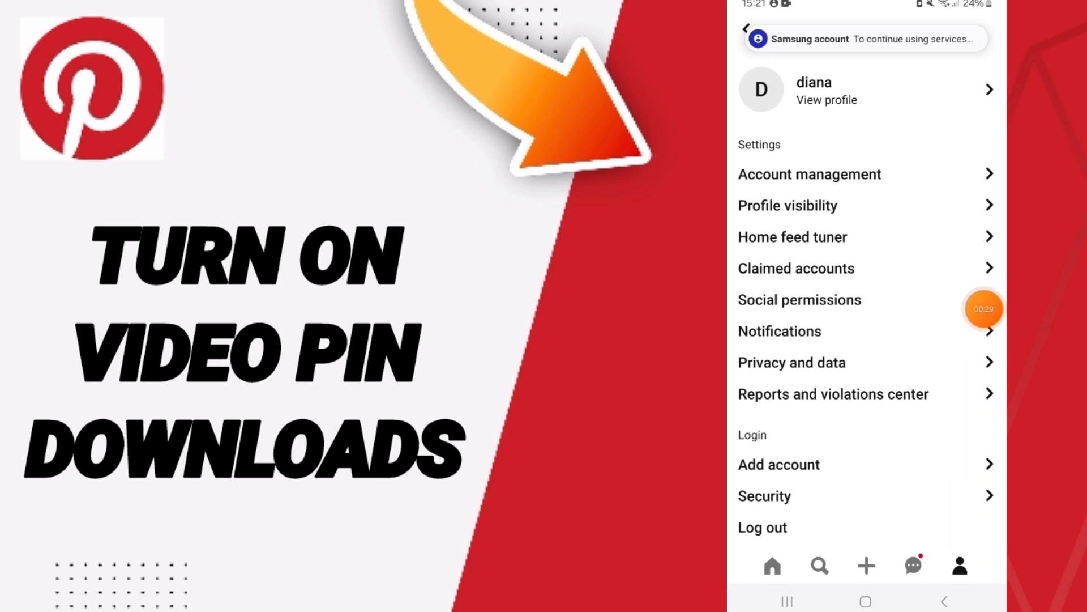
{"action": "left_click", "coordinate": [799, 299]}
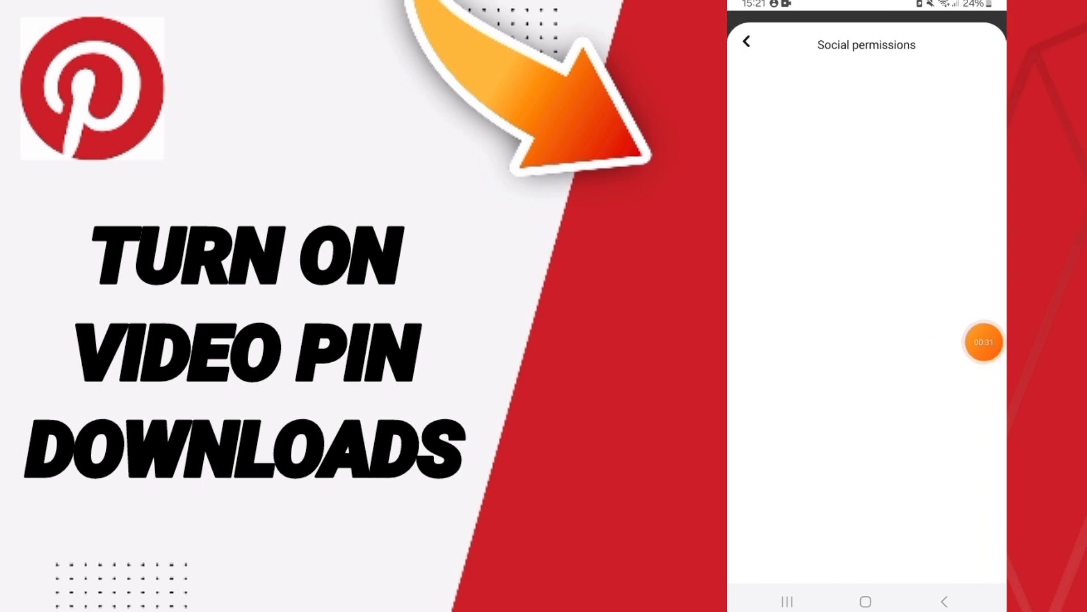
{"action": "scroll", "scroll_direction": "down", "scroll_amount": 3}
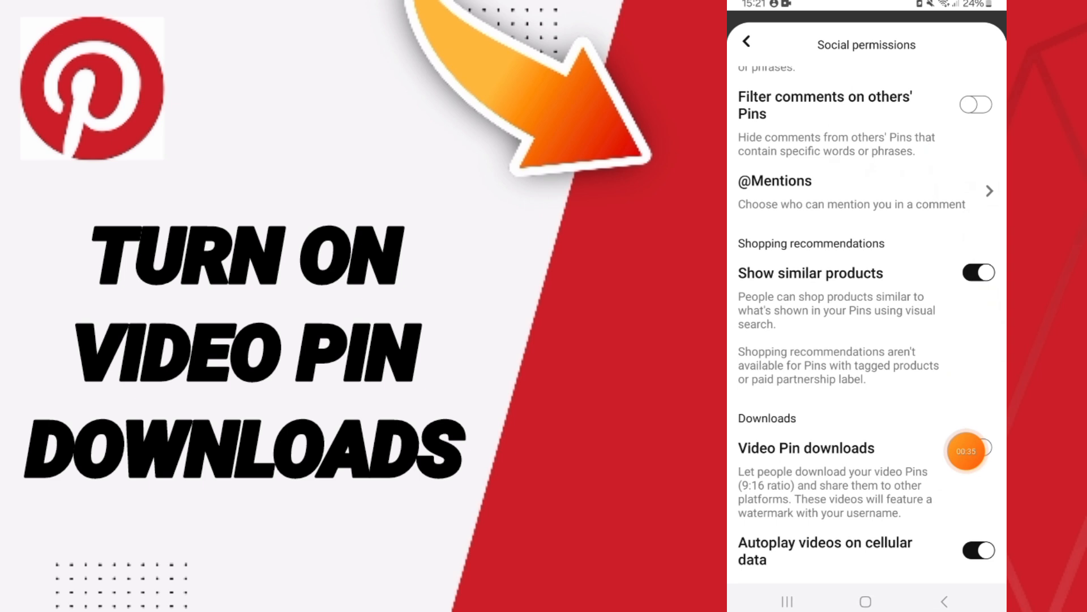
Step: Switch on Video Pin downloads, then return to the phone's home screen
{"action": "left_click", "coordinate": [979, 448]}
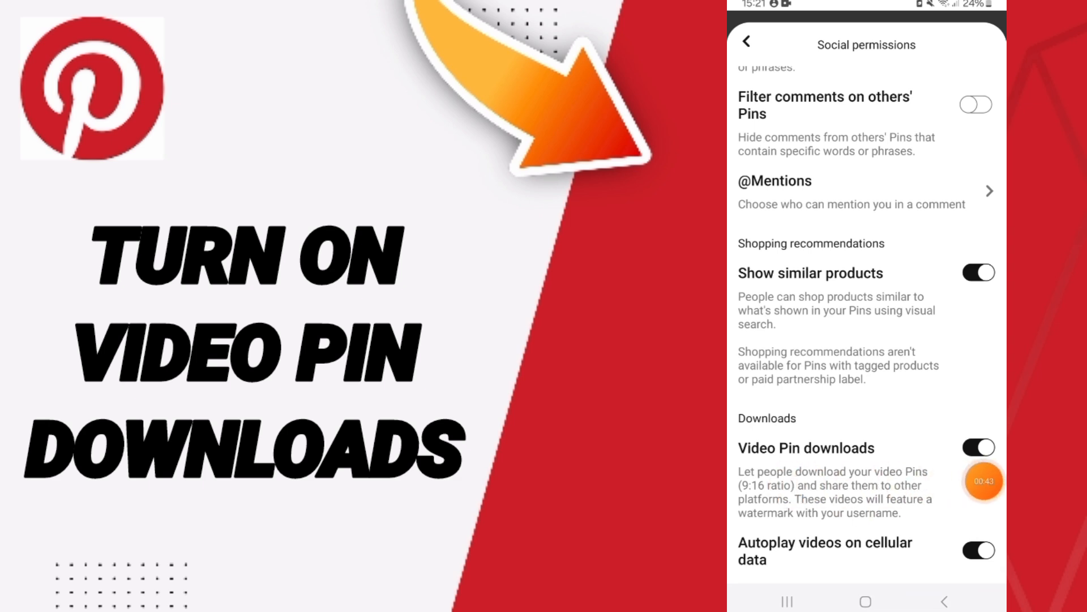
{"action": "left_click", "coordinate": [866, 602]}
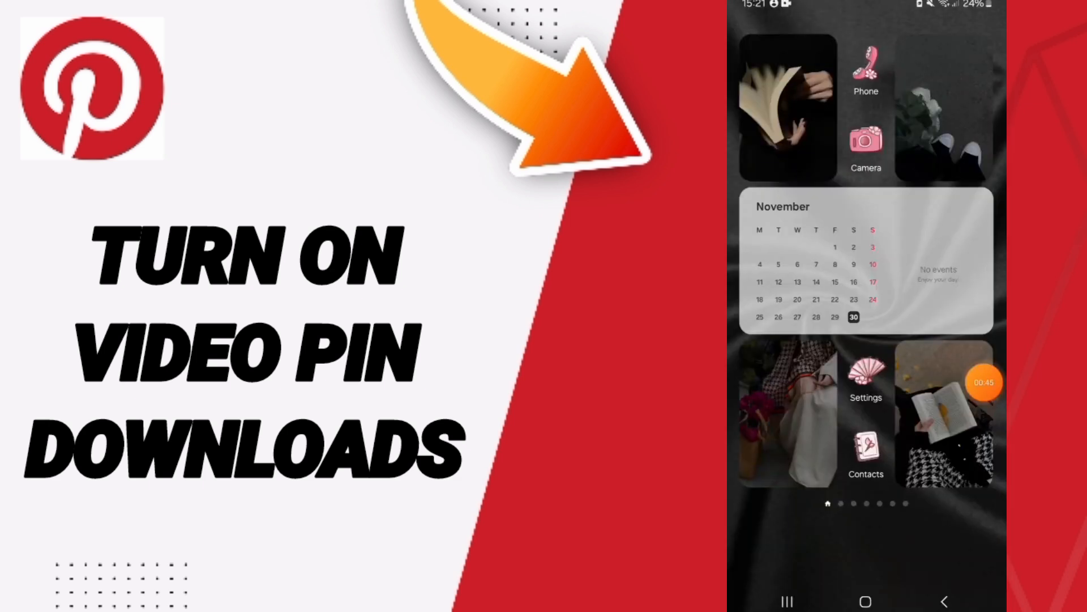